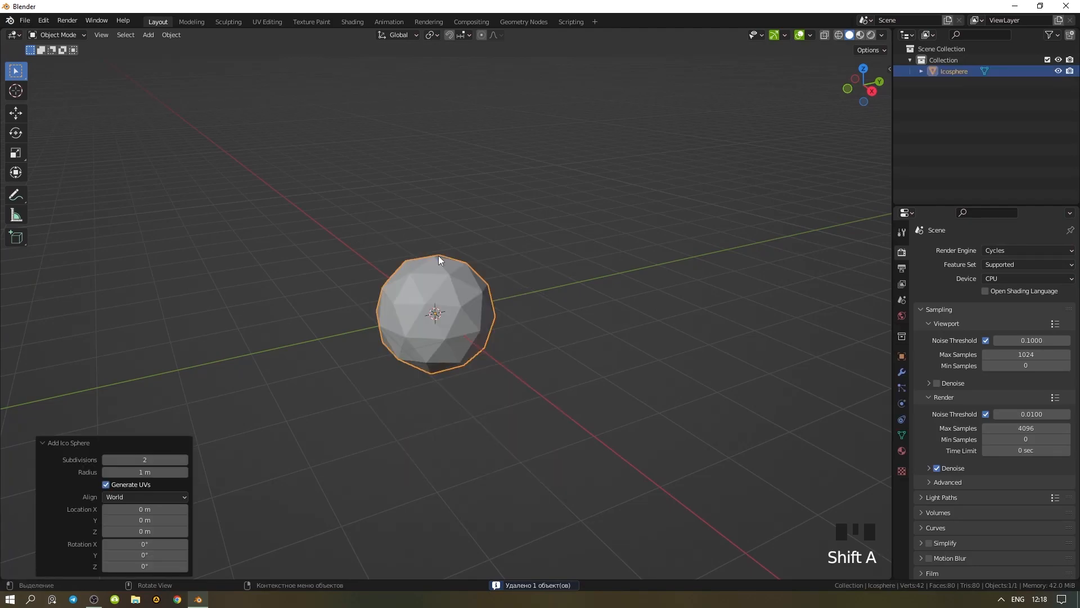
Step: Reduce the icosphere to 1 subdivision and enter Edit Mode on its mesh
{"action": "left_click", "coordinate": [108, 459]}
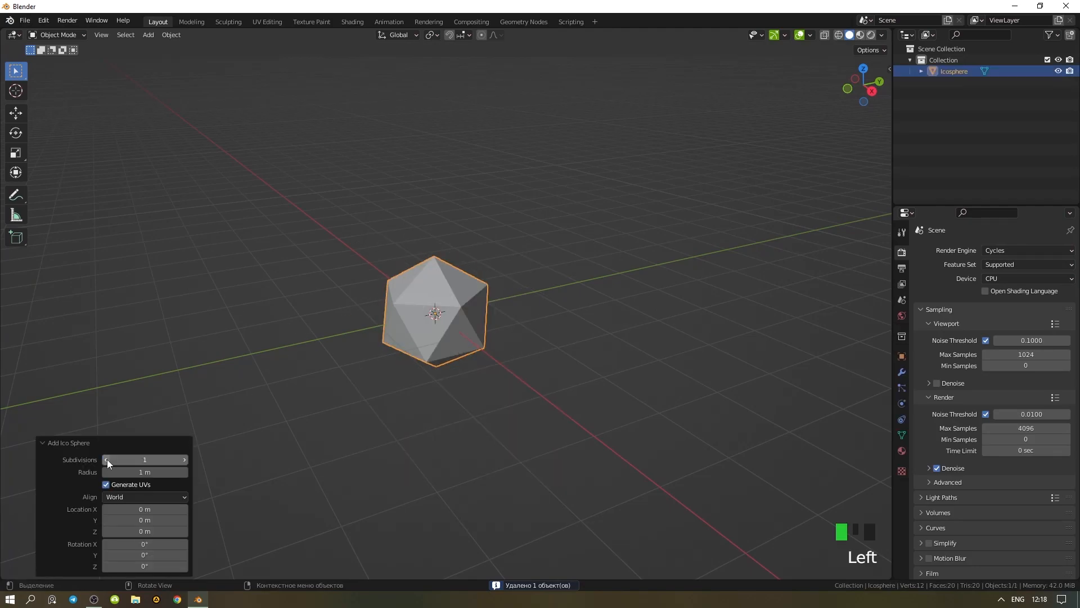
{"action": "key", "text": "Tab"}
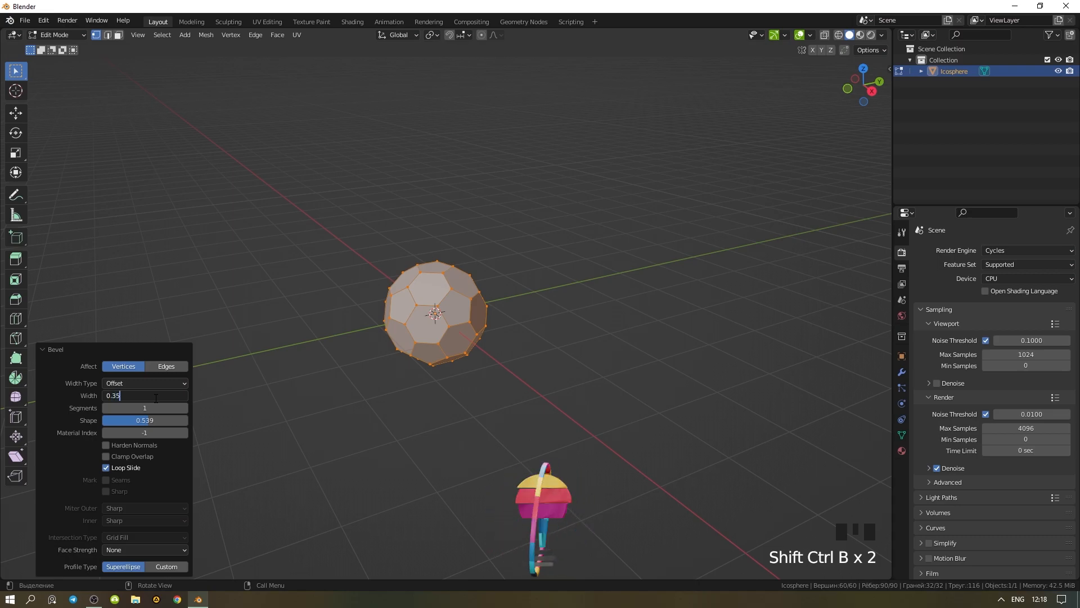
Step: Confirm the vertex bevel at width 0.35, forming pentagon and hexagon panels
{"action": "key", "text": "Tab"}
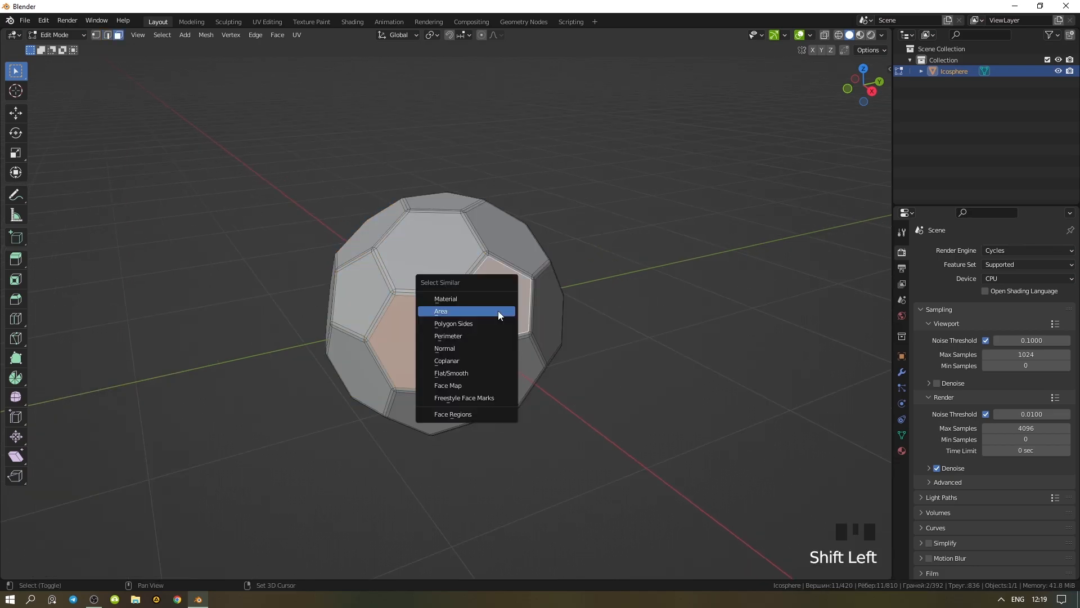
Step: Select Similar by Area to grab all faces matching the first picked panels
{"action": "left_click", "coordinate": [440, 310]}
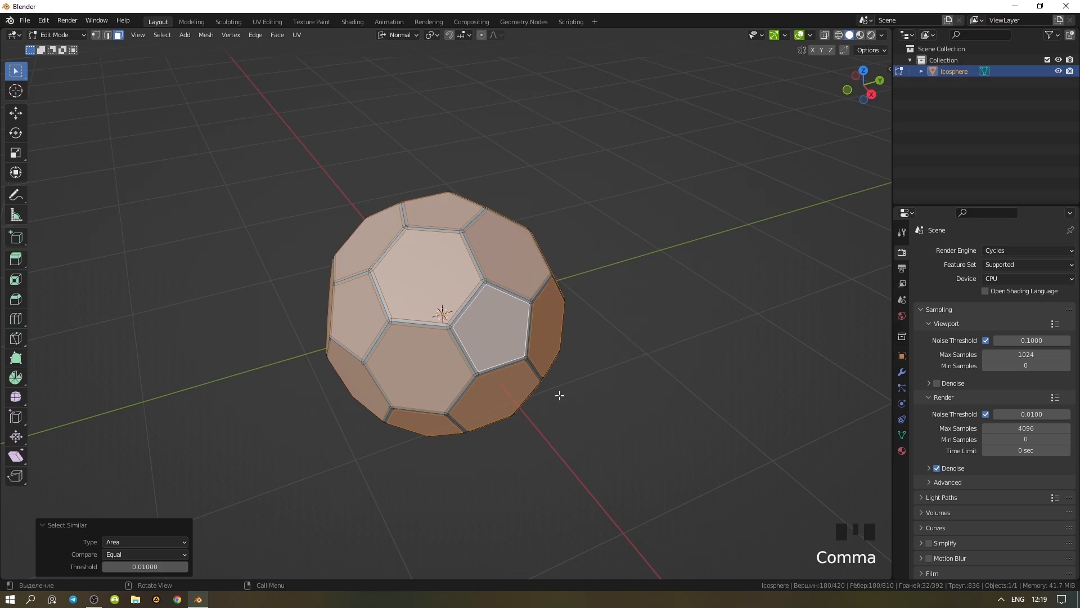
{"action": "key", "text": "g"}
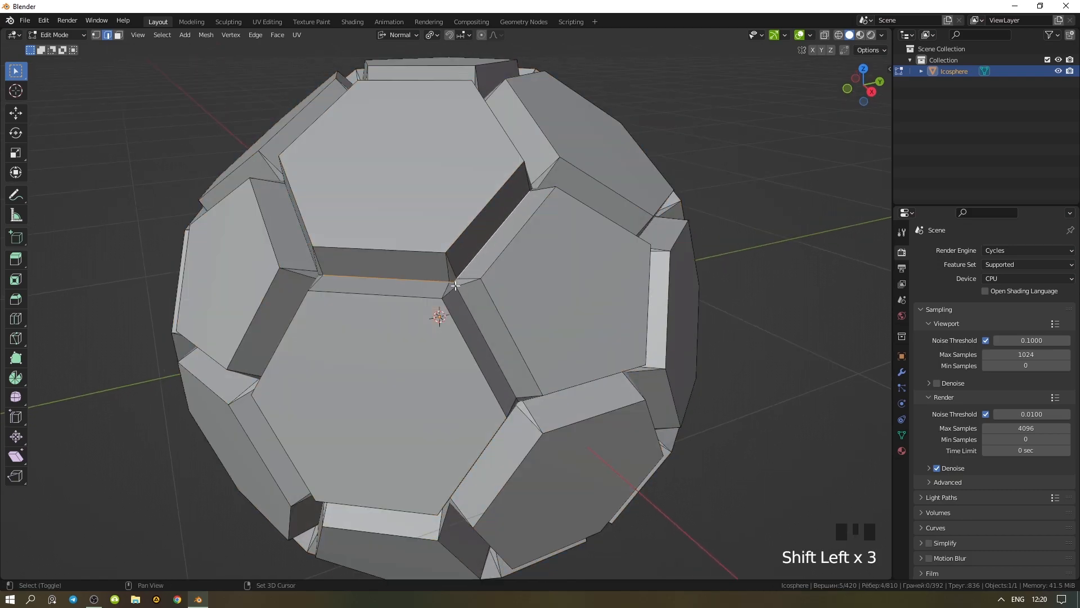
Step: Bevel the panel edges at width 0.005 with 2 segments and add level-3 subdivision
{"action": "key", "text": "ctrl+b"}
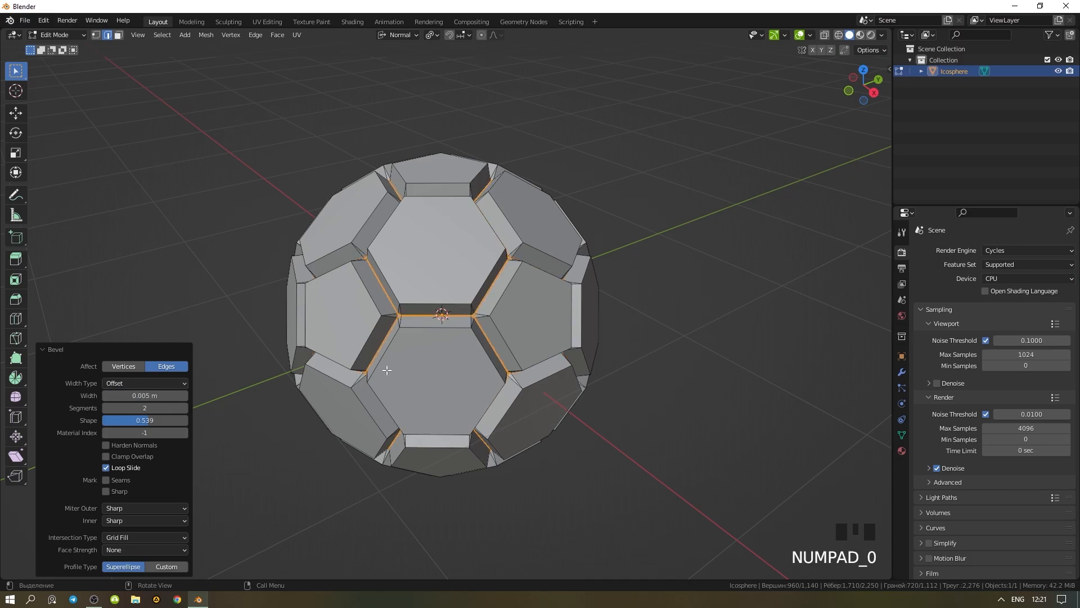
{"action": "key", "text": "ctrl+3"}
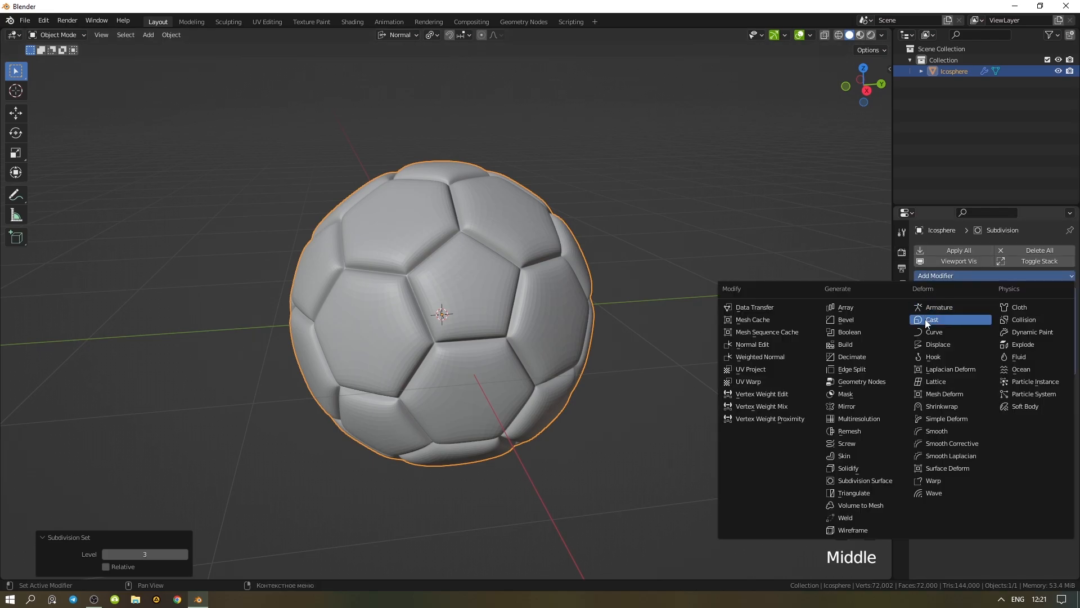
Step: Add a Cast modifier to make the ball spherical and shade it smooth
{"action": "left_click", "coordinate": [932, 319]}
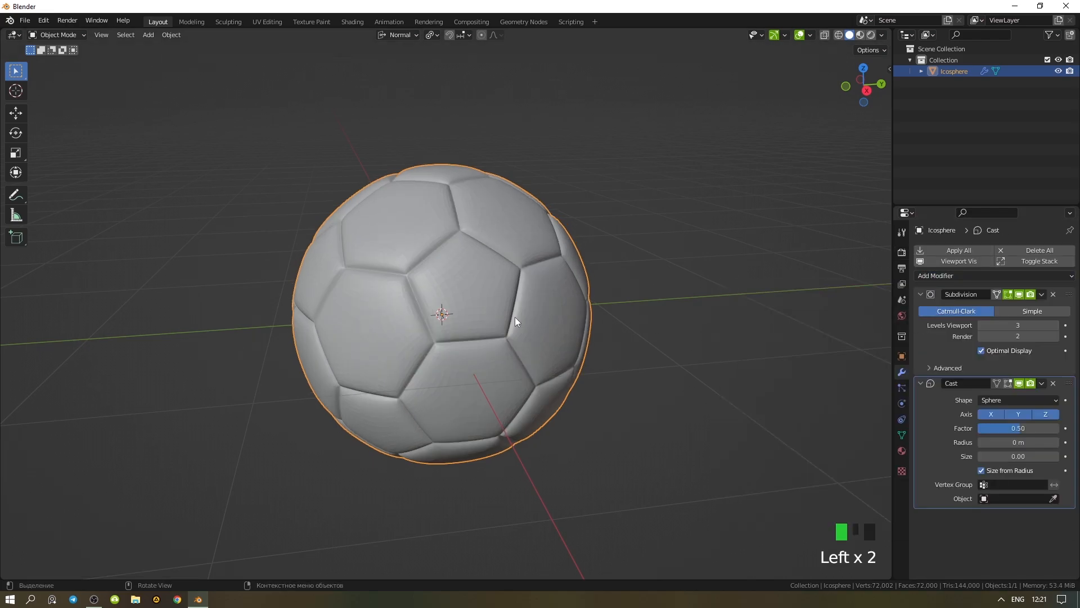
{"action": "right_click", "coordinate": [516, 320]}
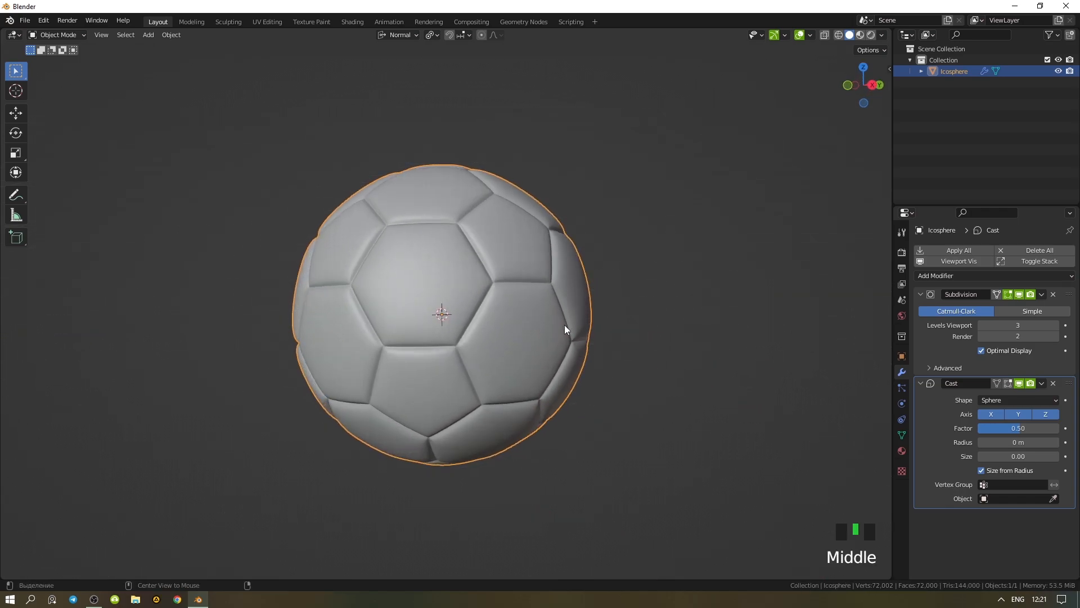
{"action": "left_click", "coordinate": [352, 22]}
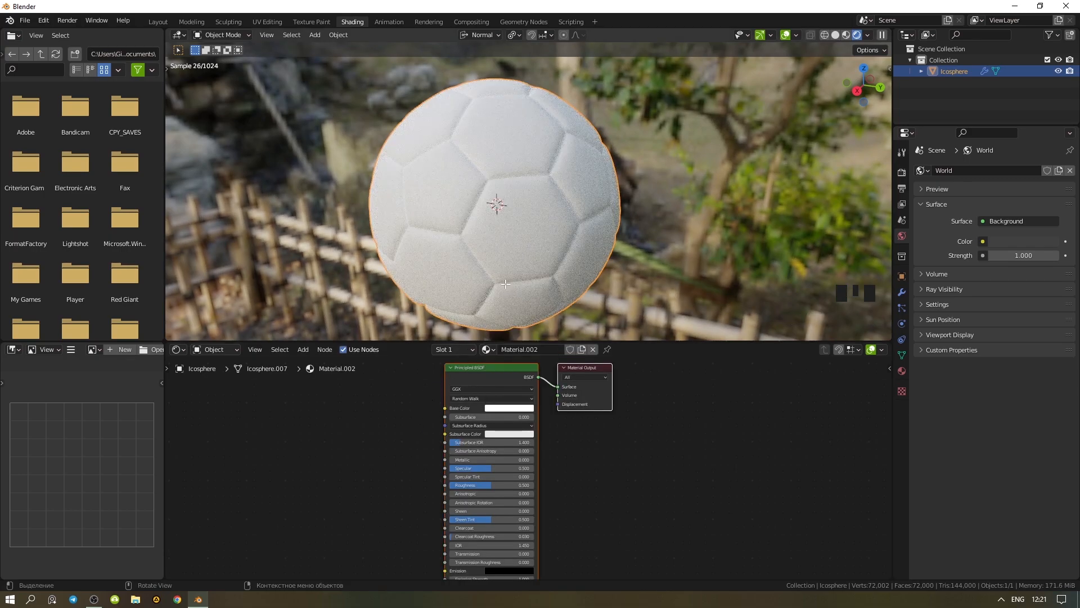
Step: Create a second material slot with a black base colour and assign it to the pentagons
{"action": "key", "text": "shift+g"}
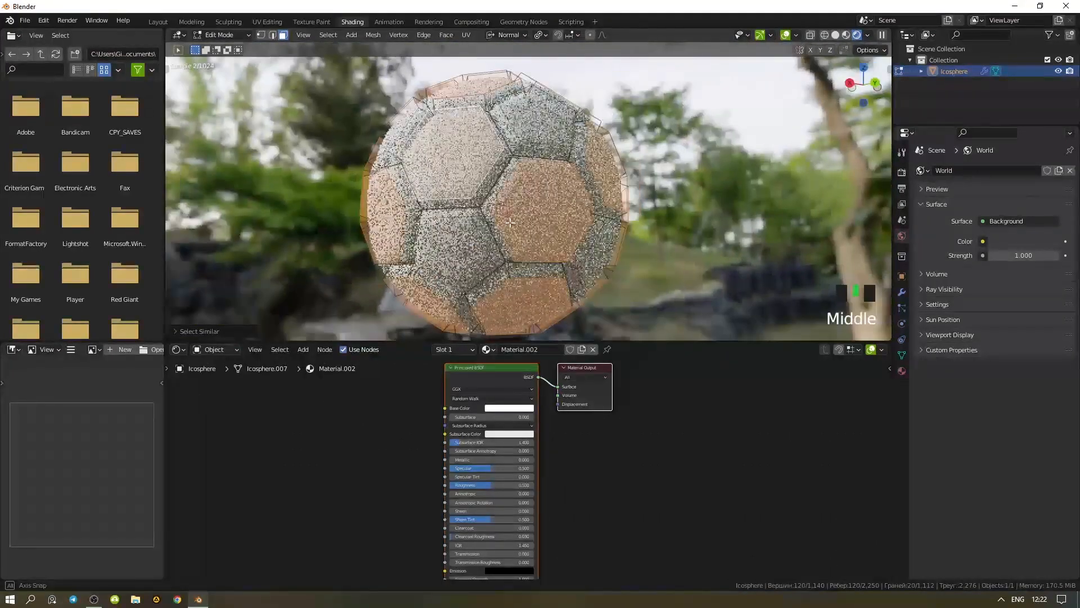
{"action": "left_click", "coordinate": [451, 349]}
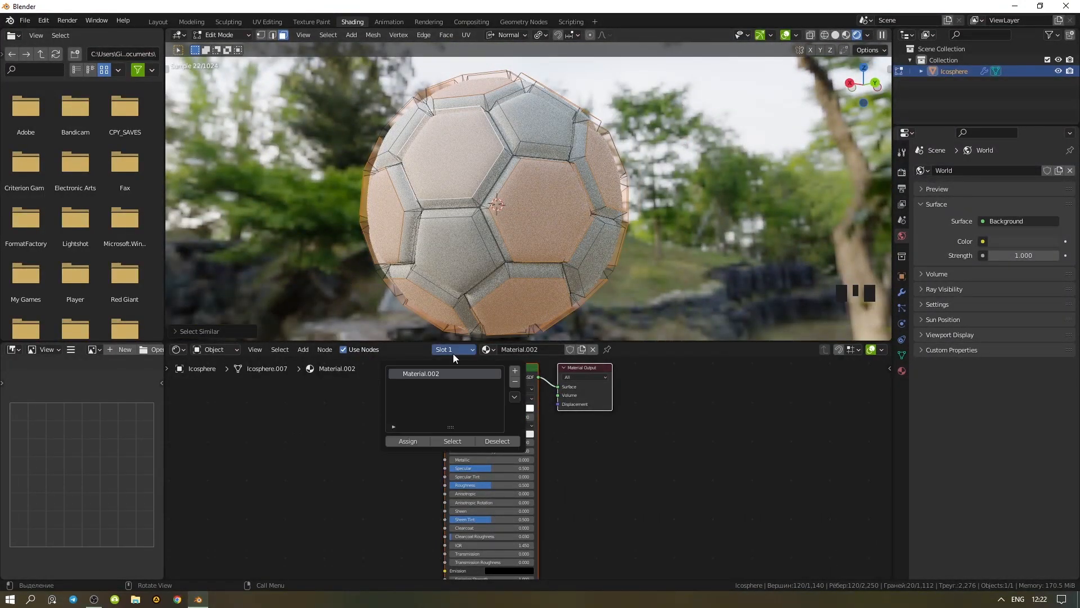
{"action": "left_click", "coordinate": [450, 349]}
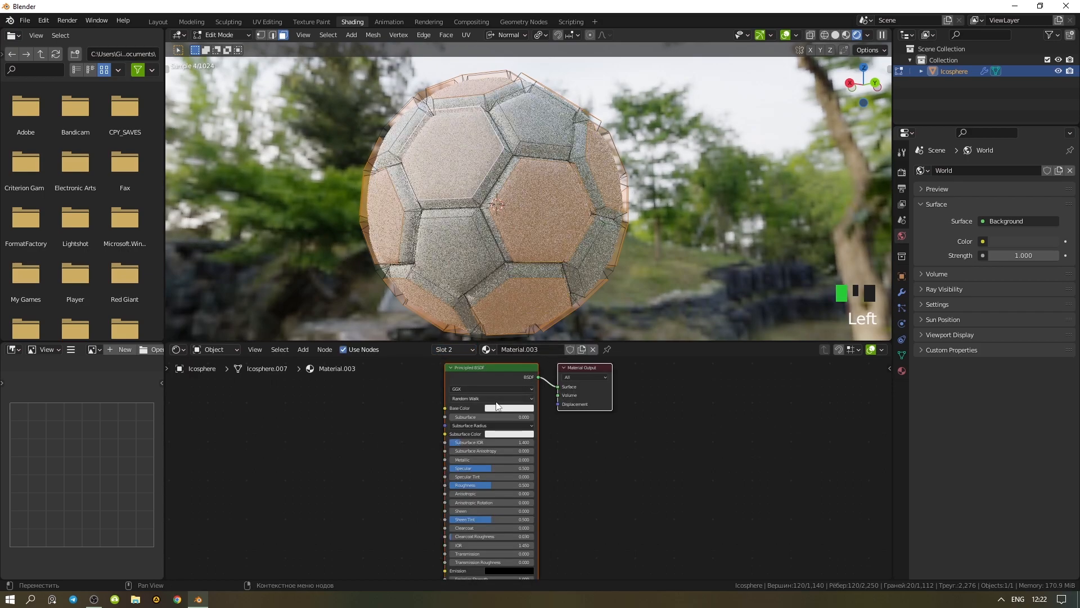
{"action": "left_click", "coordinate": [509, 408]}
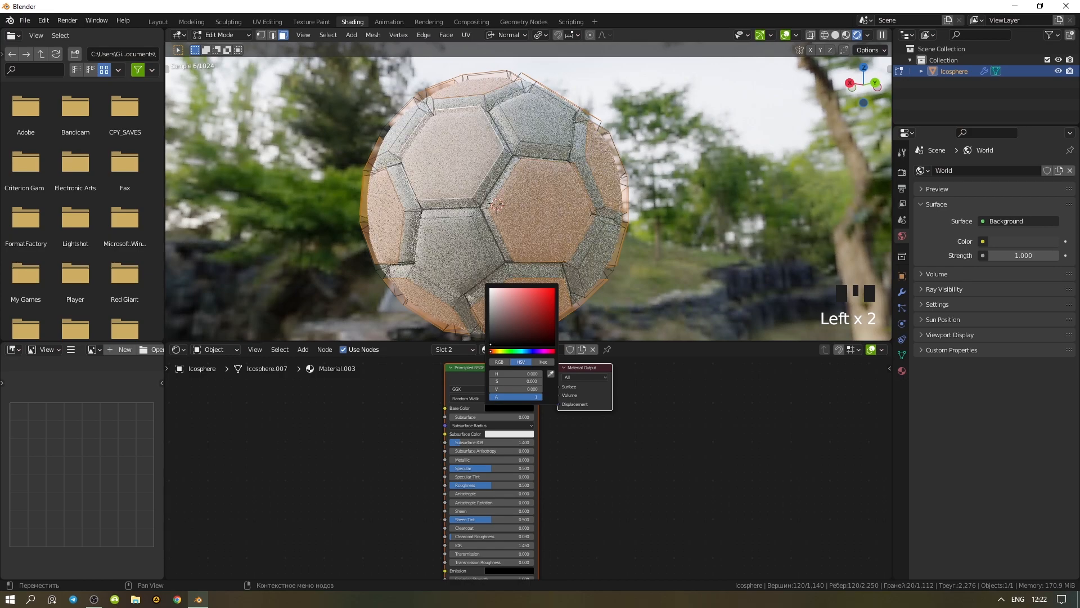
{"action": "left_click", "coordinate": [453, 349]}
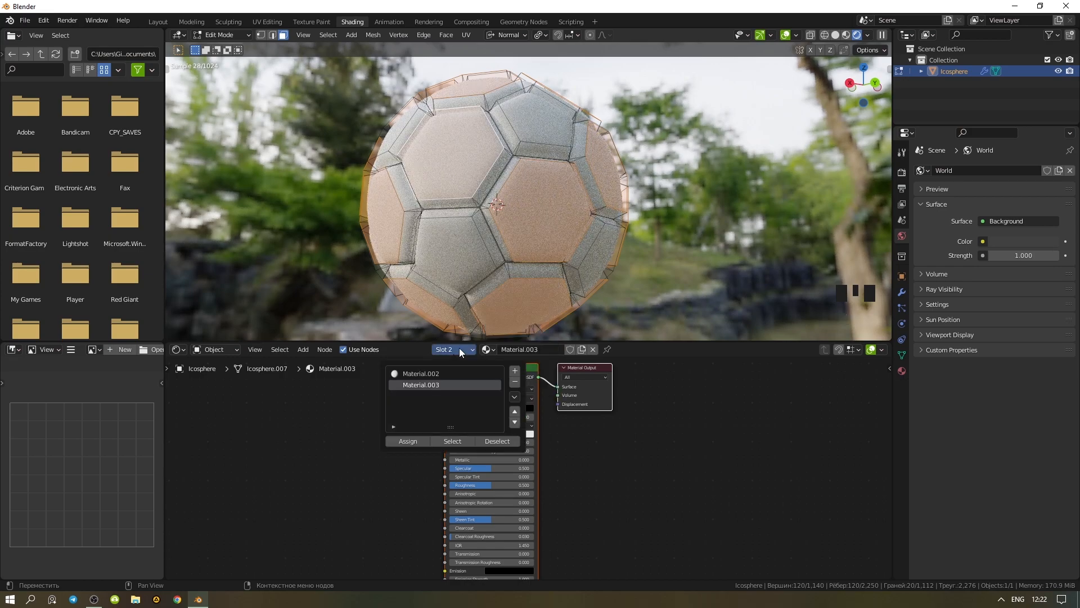
{"action": "left_click", "coordinate": [408, 441]}
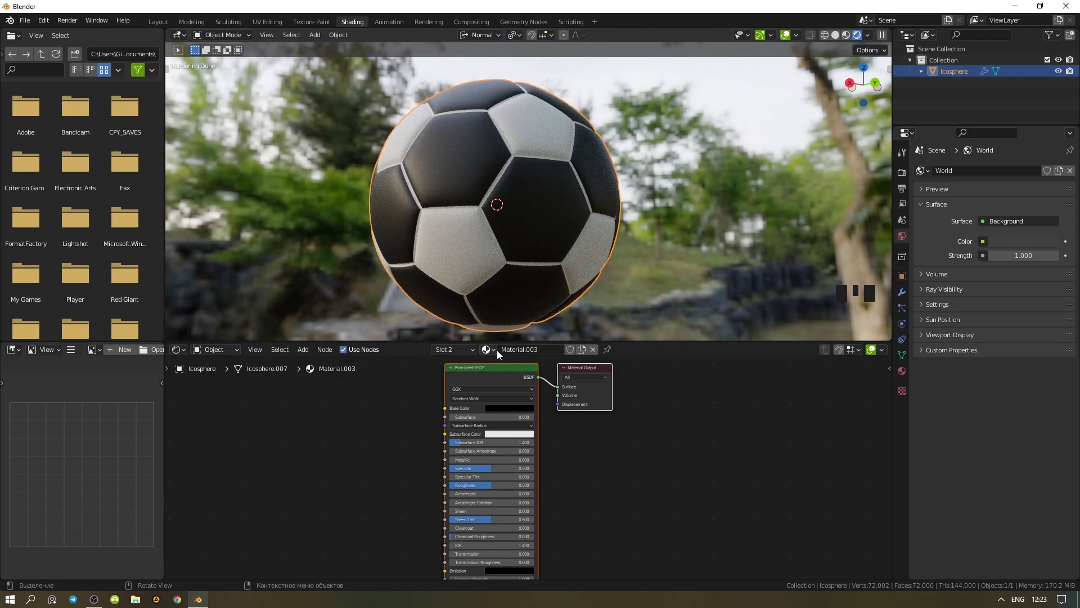
Step: Set Material.003's Base Color to red so the pentagon panels render red
{"action": "left_click", "coordinate": [500, 407]}
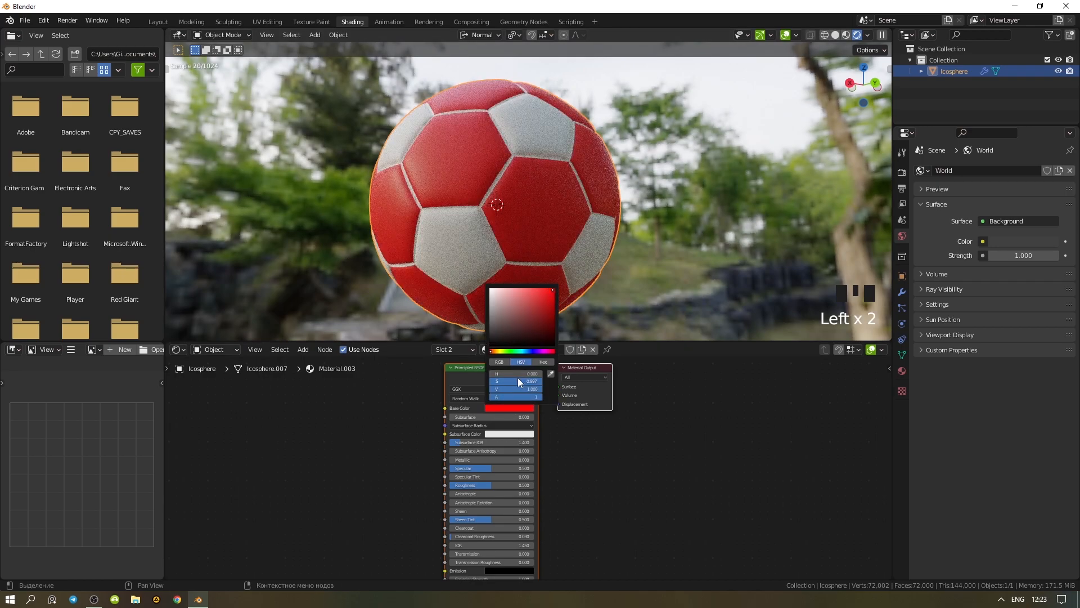